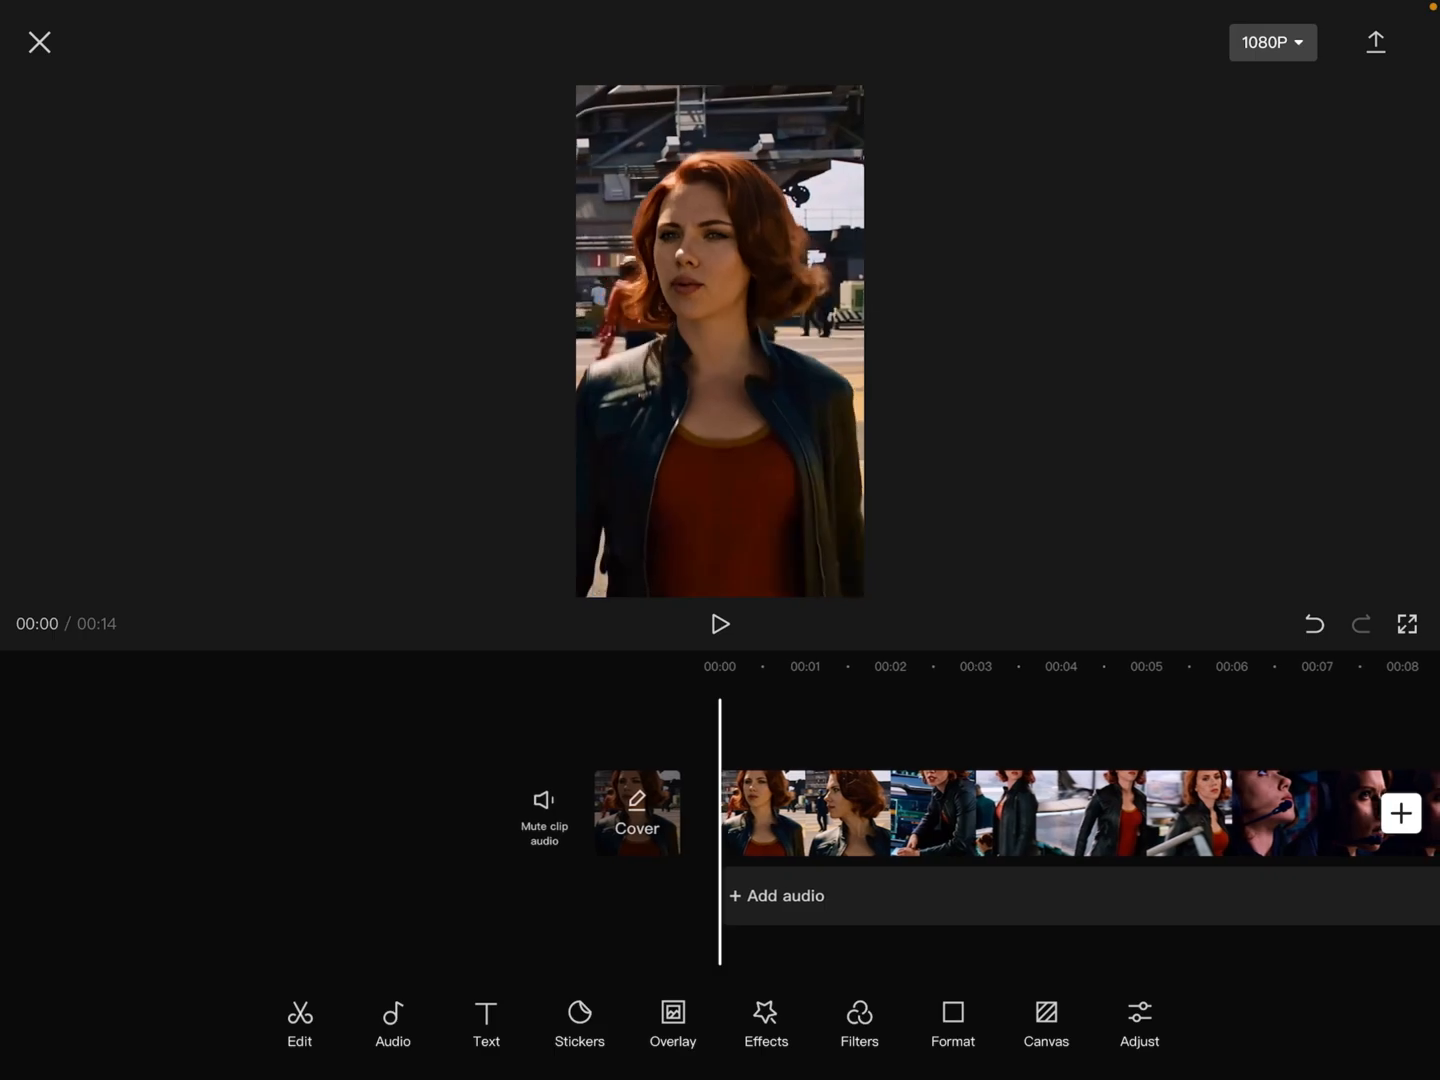
- Export the finished 1080P clip so it saves to the device and projects
left_click(1272, 42)
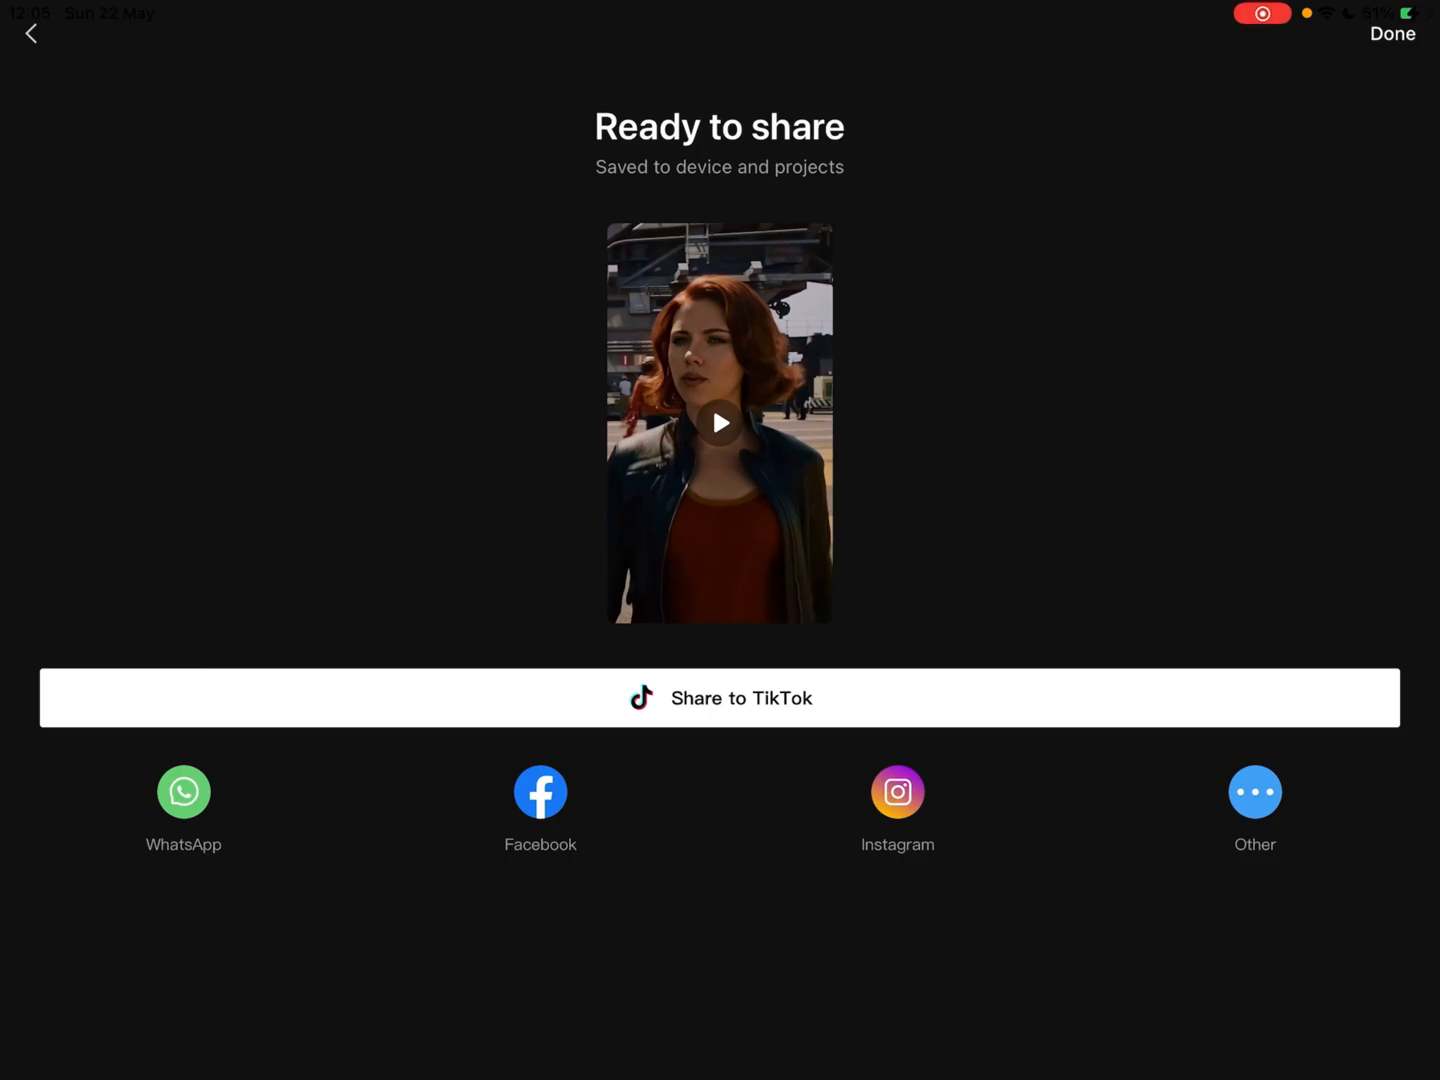
- Finish the CapCut export with Done and launch Video Star from the Editing folder
left_click(1392, 40)
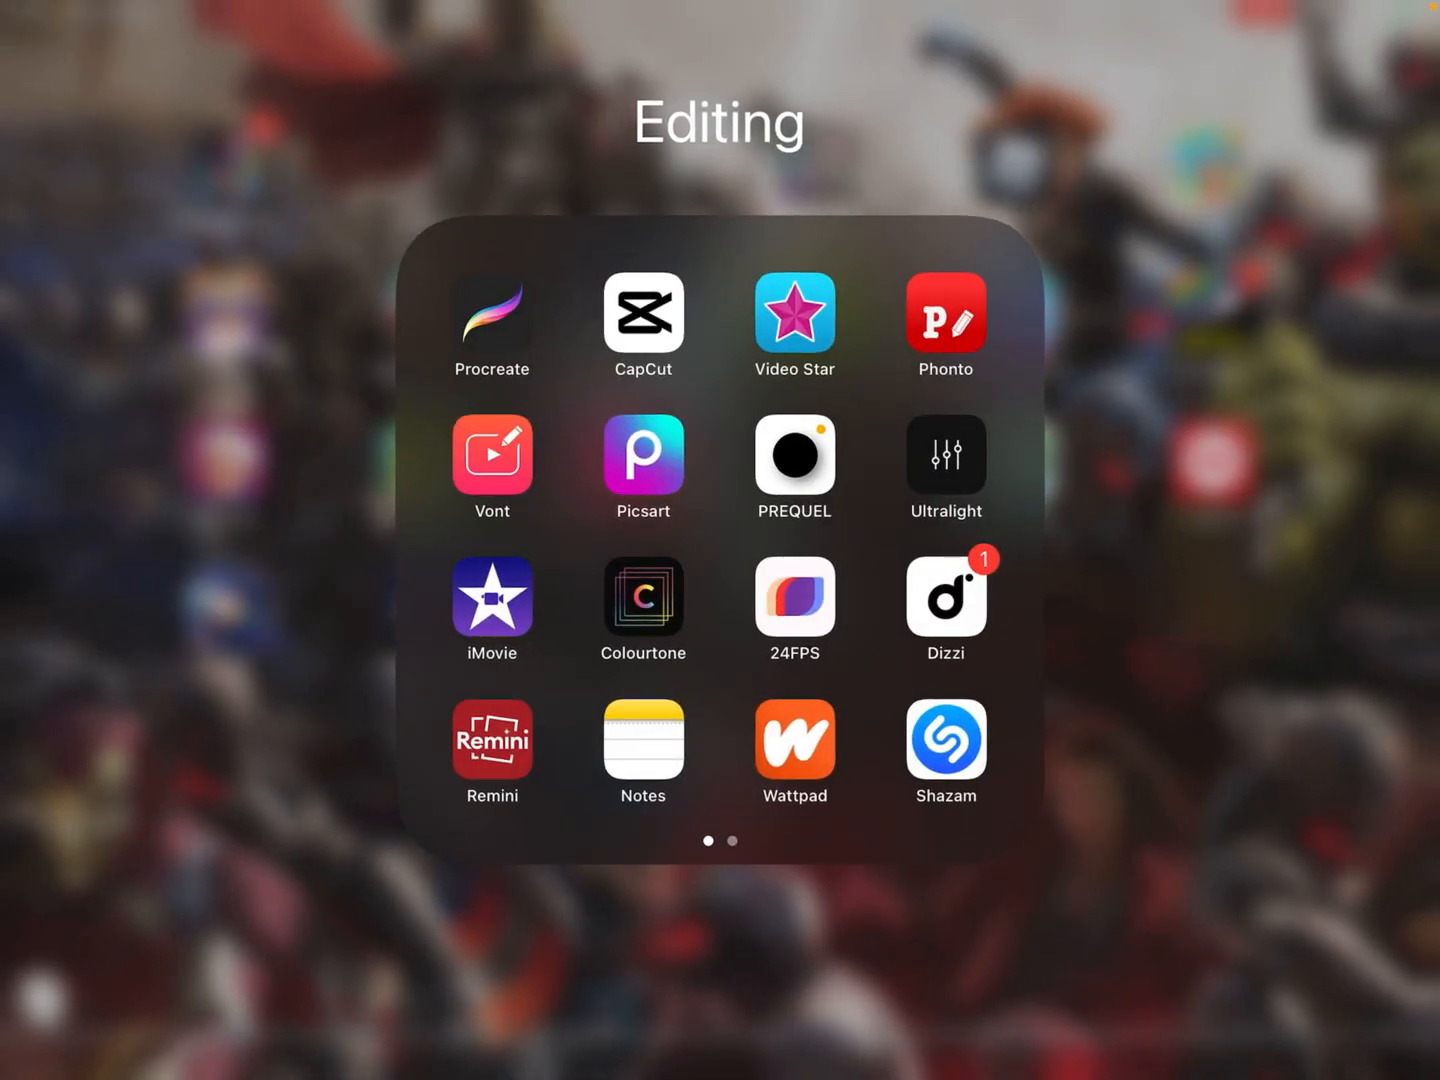
left_click(796, 318)
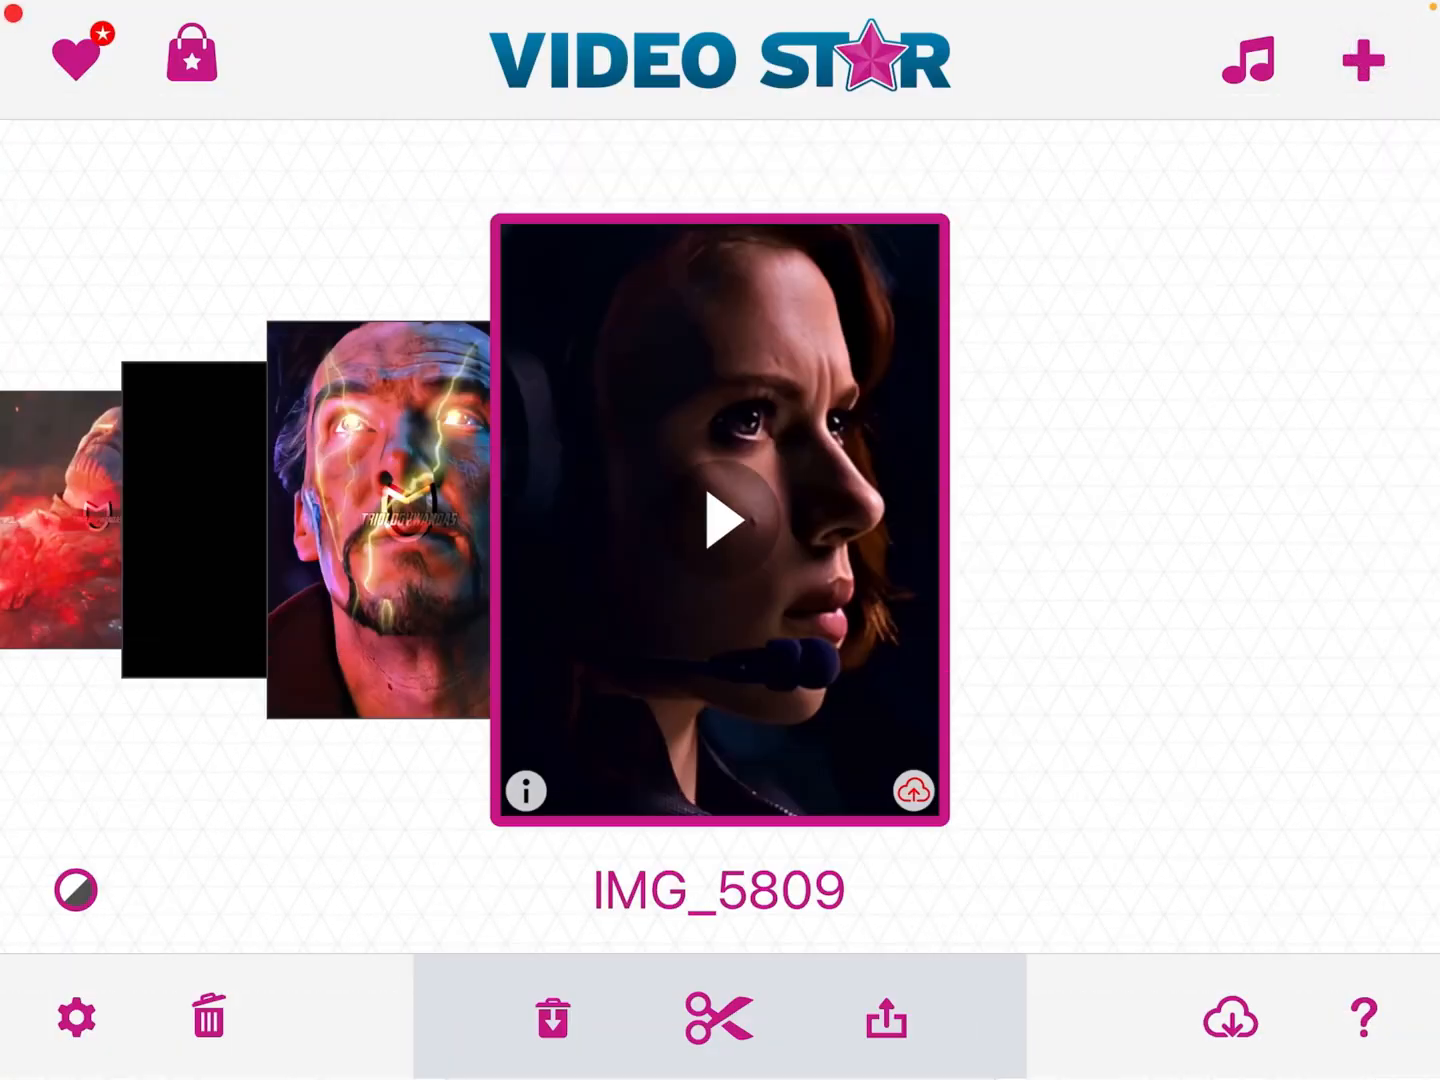
- Leave the Video Star library and return to the home screen
left_click(884, 1046)
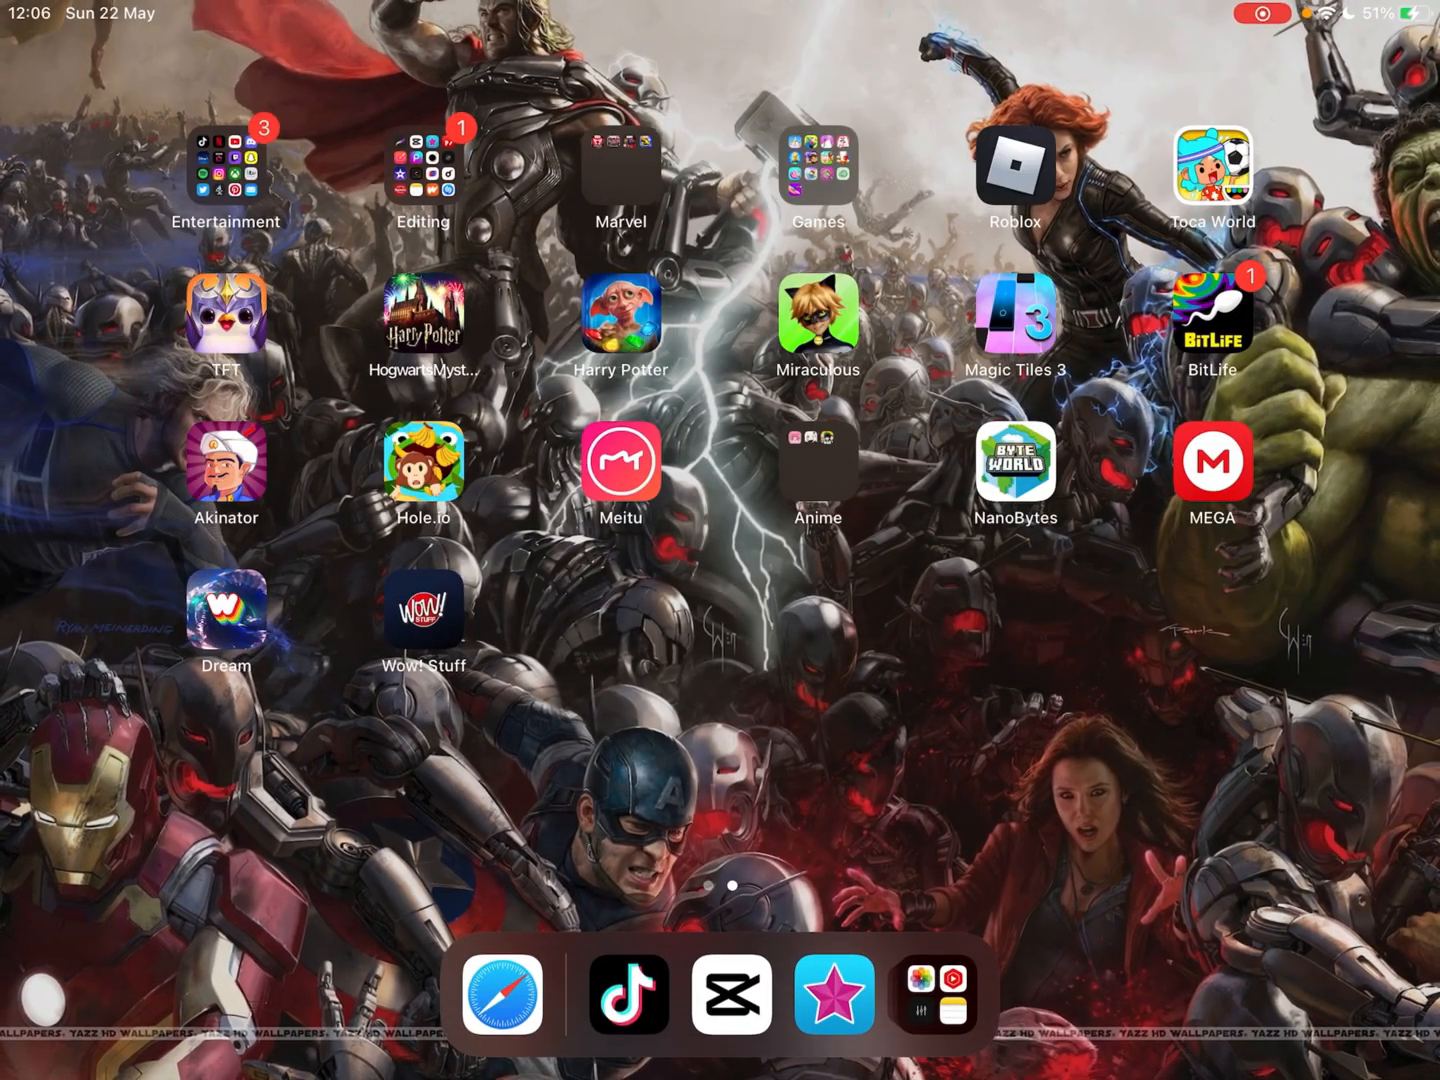
- Launch Meitu, start editing the 00:14 clip, decline cloud quality repair and confirm
left_click(620, 460)
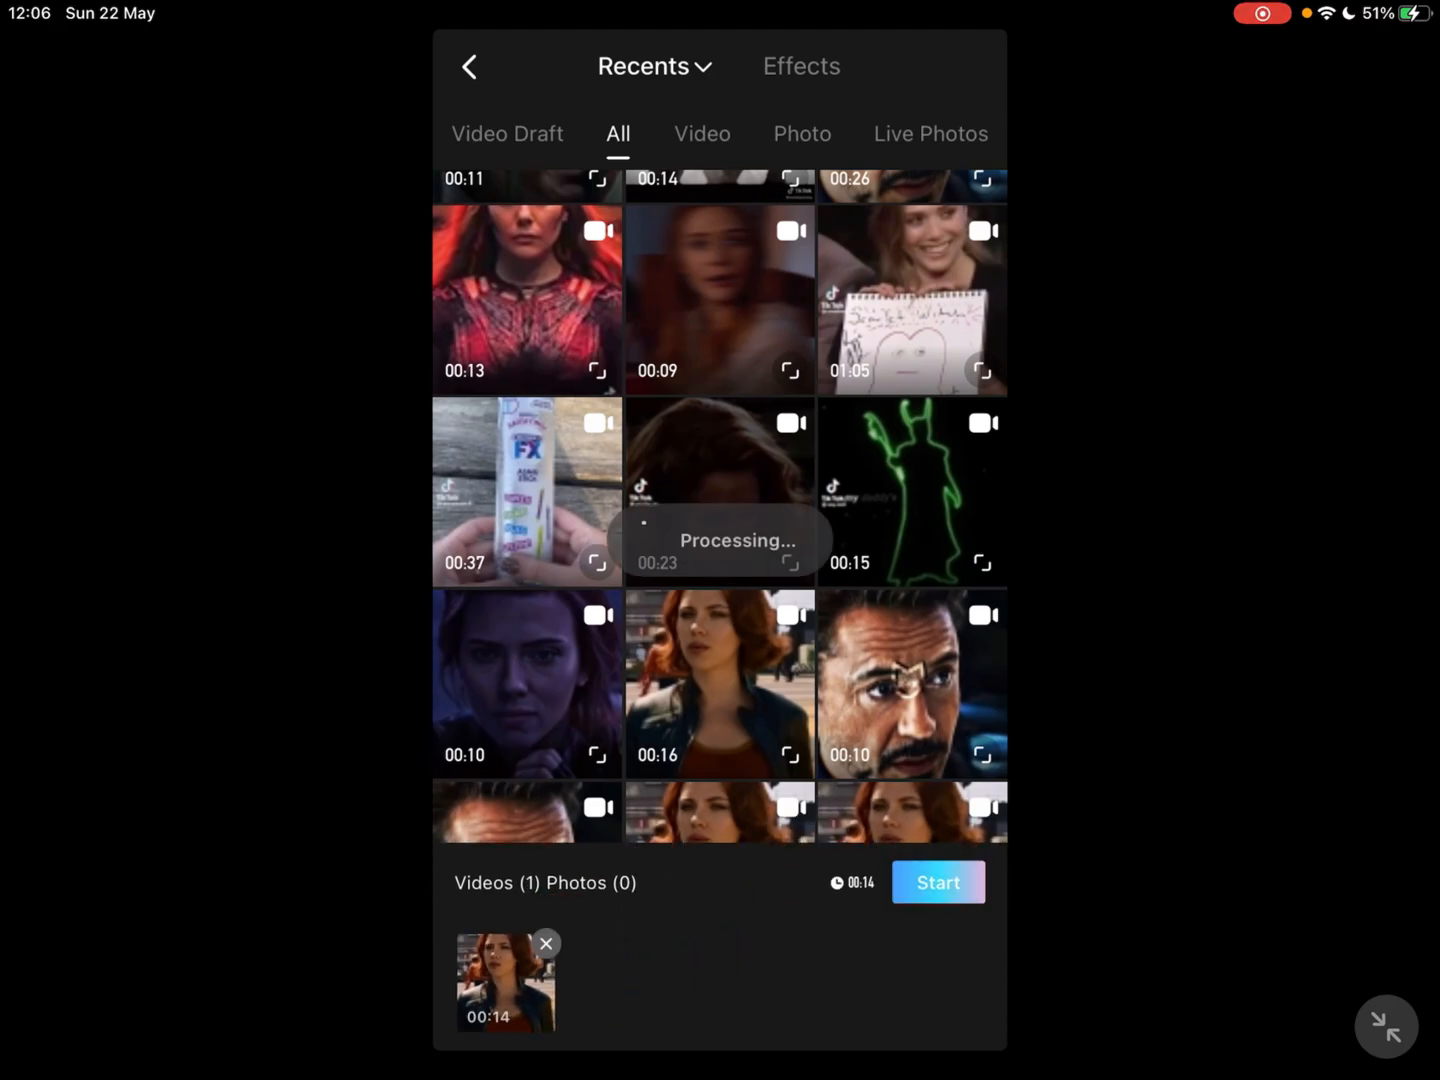
left_click(938, 882)
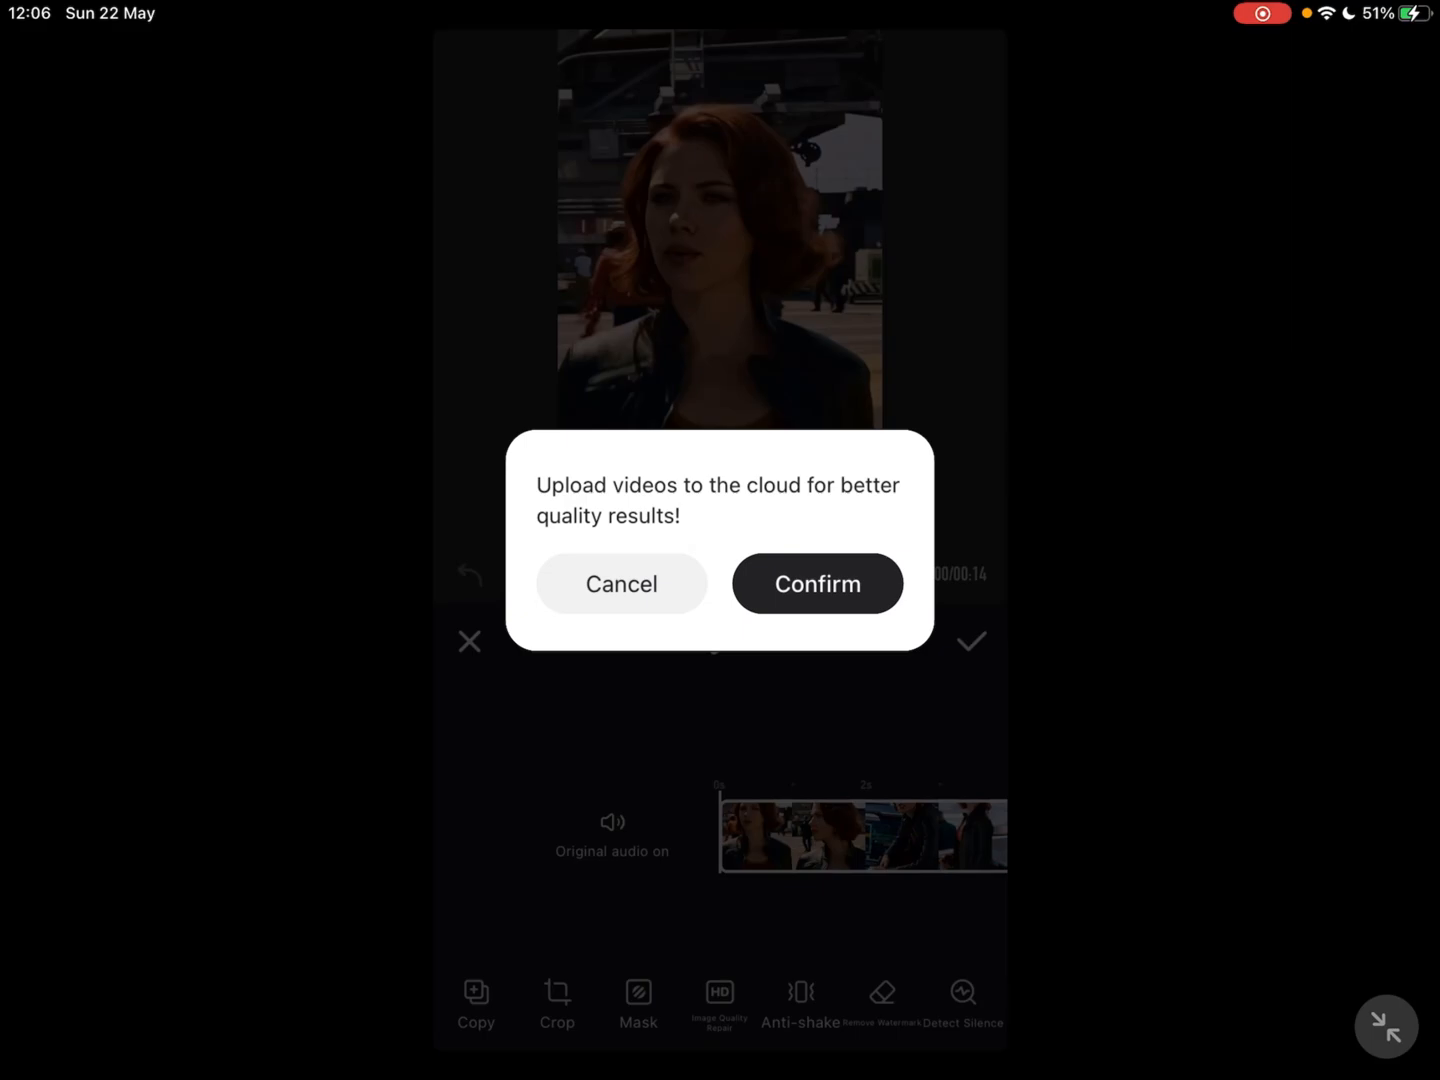
left_click(816, 584)
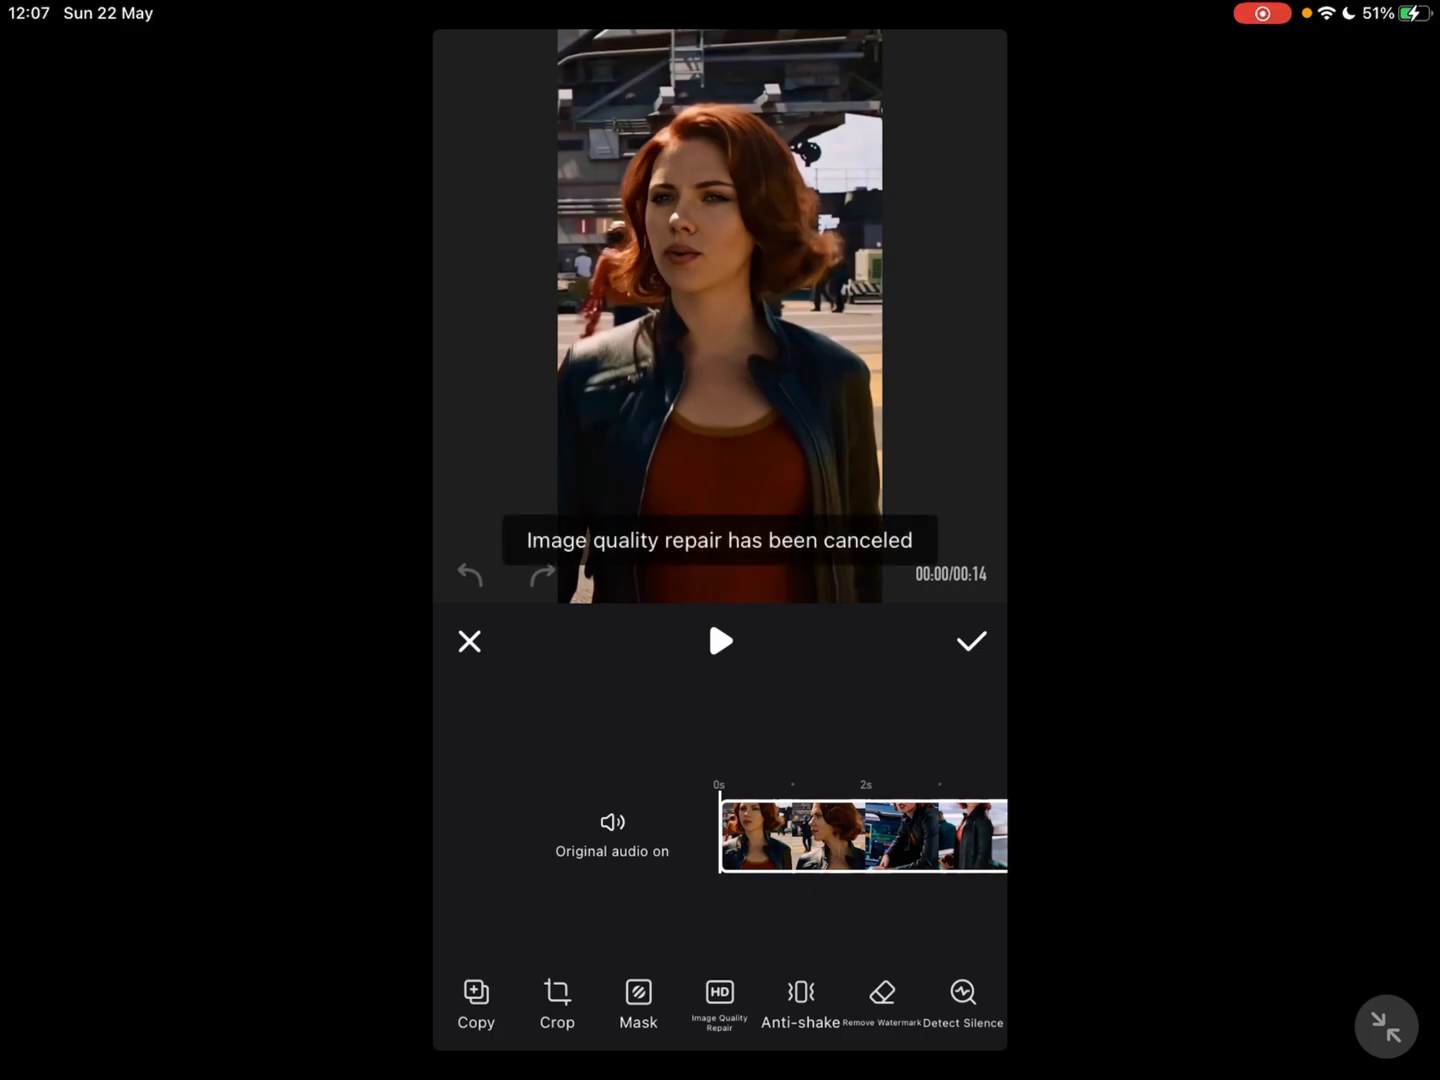
left_click(972, 640)
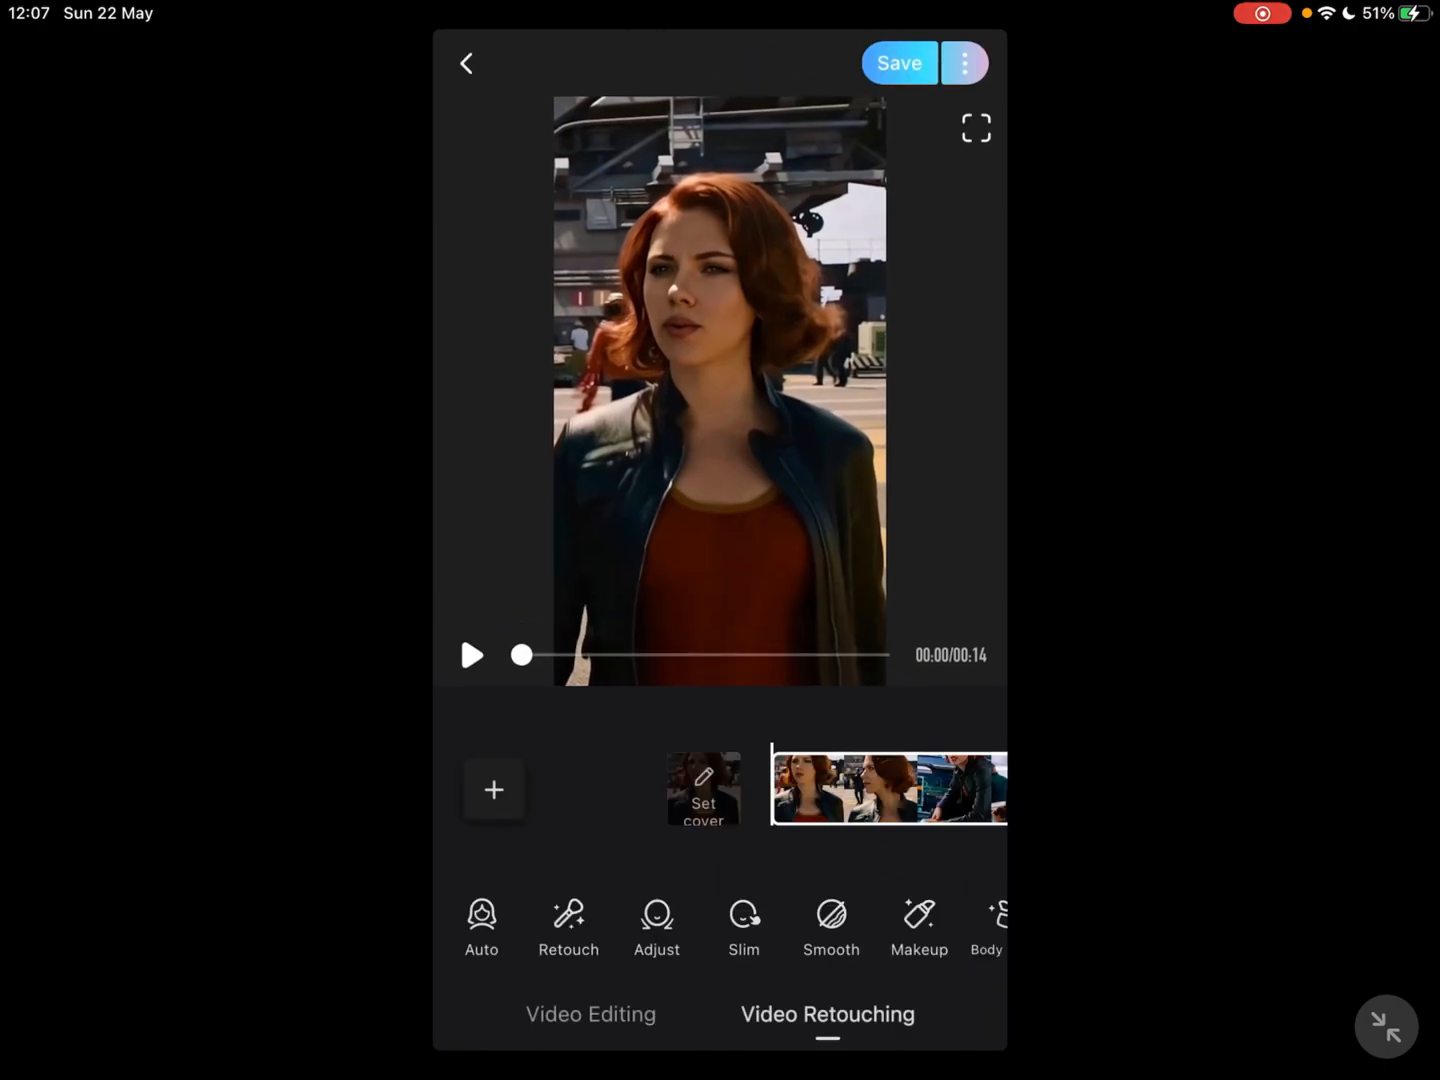
- Set Meitu's export resolution to 4K at 30 fps and save the clip to the album
left_click(898, 60)
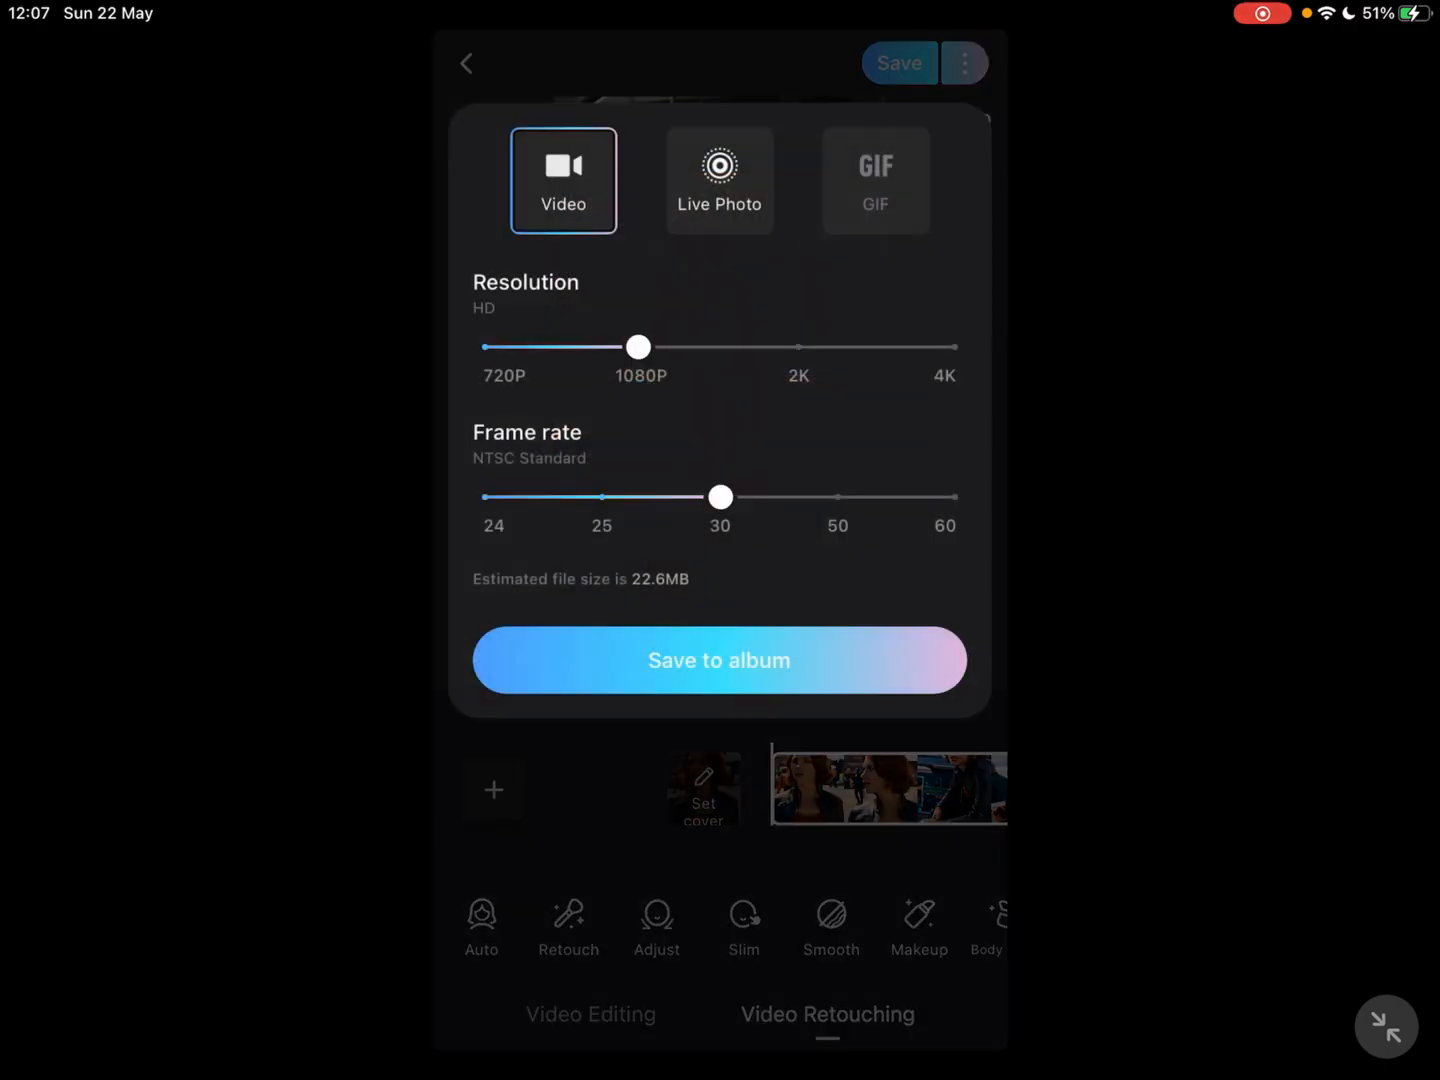
left_click_drag(638, 348, 954, 348)
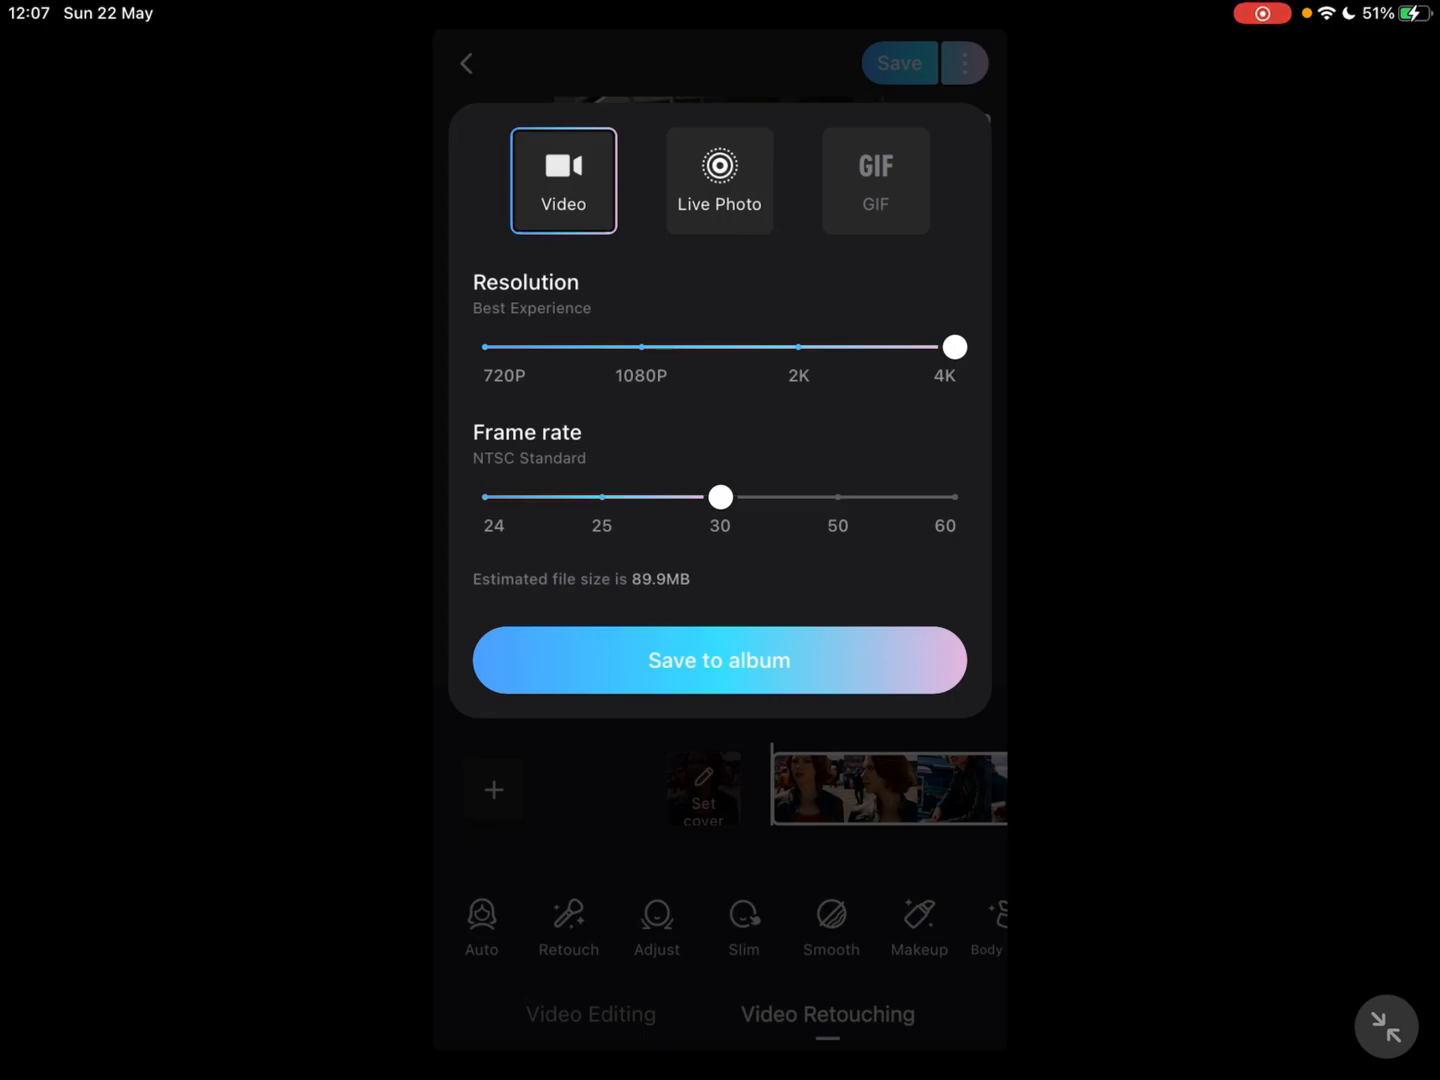
left_click(720, 660)
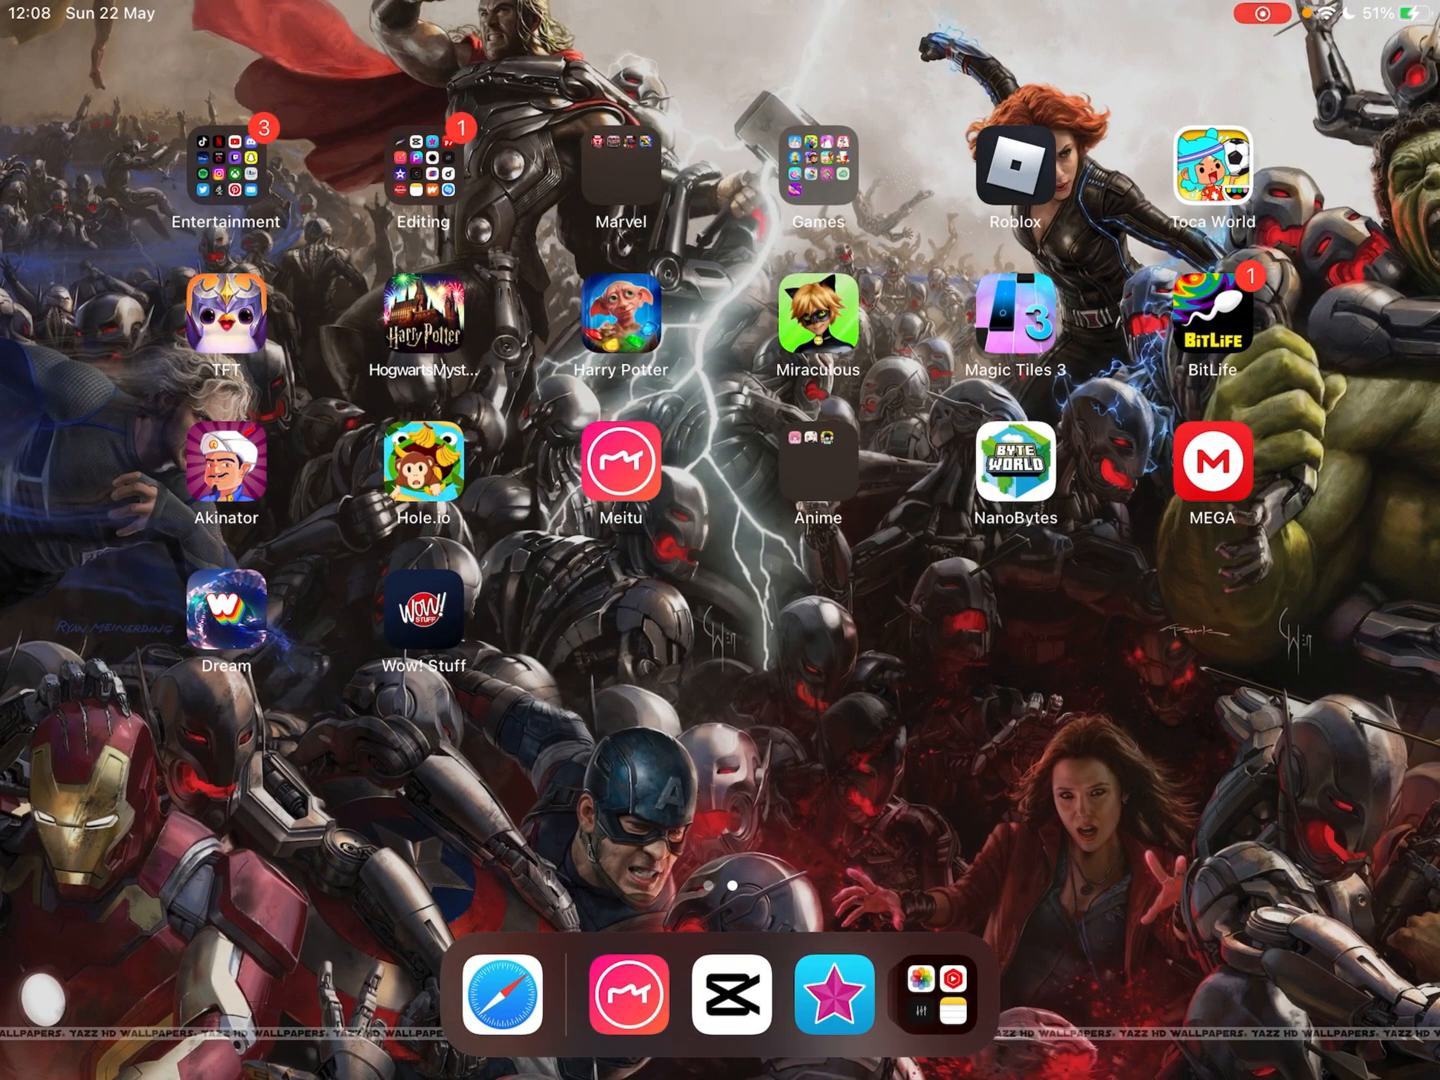
- Load the recent clip in Ultralight and raise Clarity to +10 and Sharpen to +1
left_click(736, 1000)
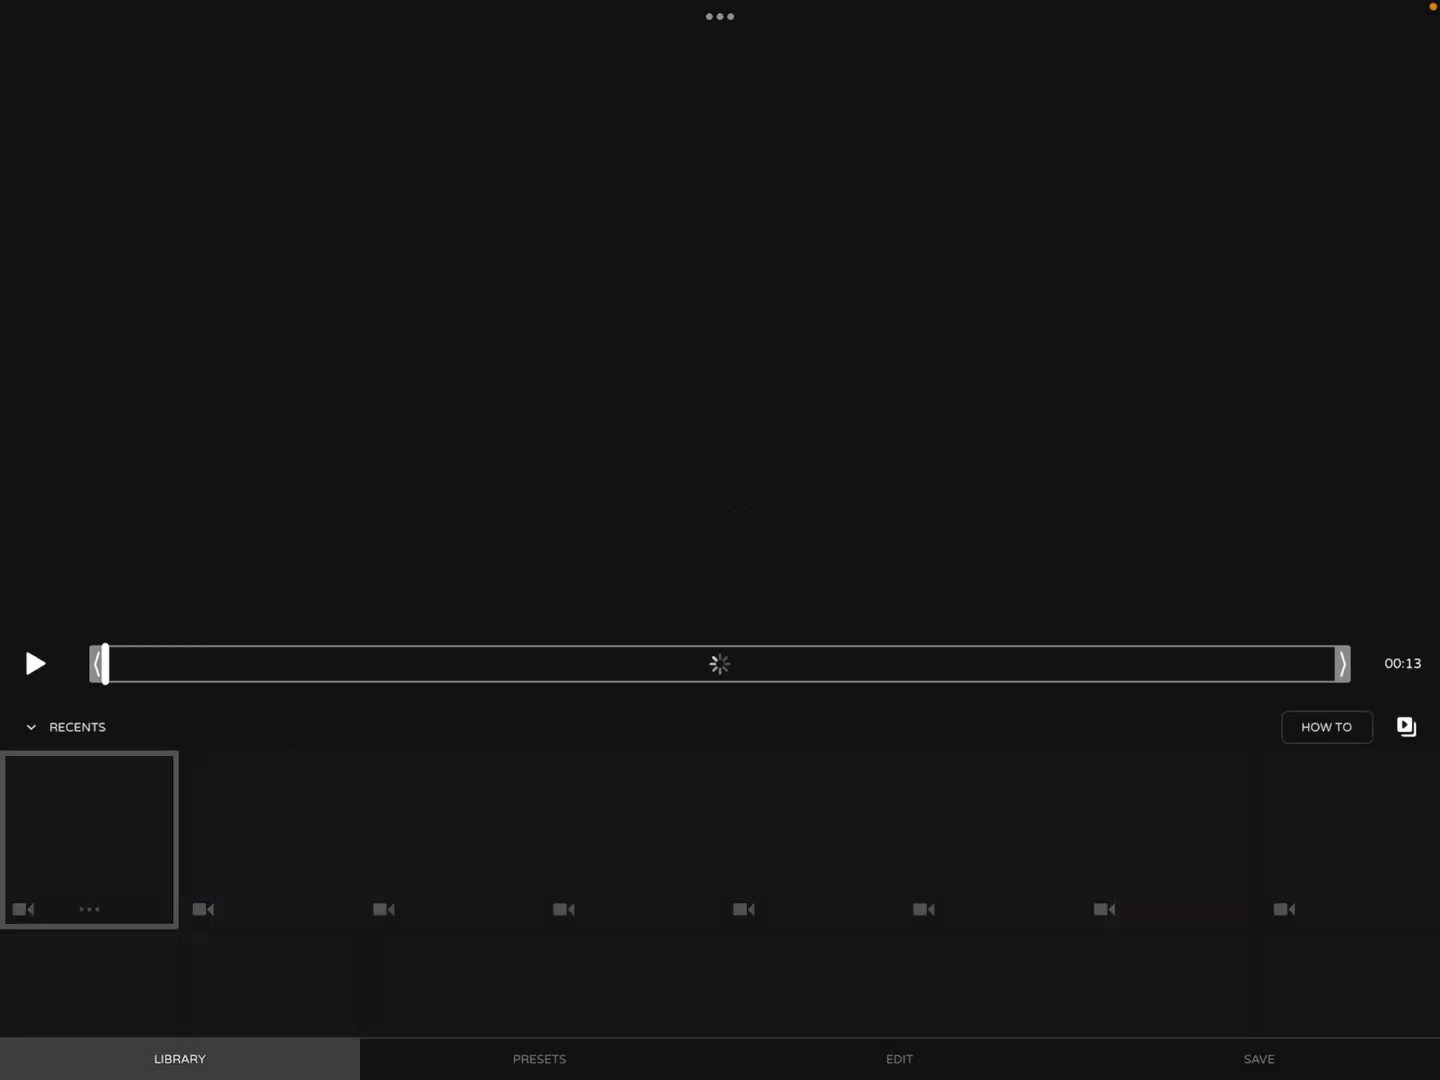
left_click(894, 1060)
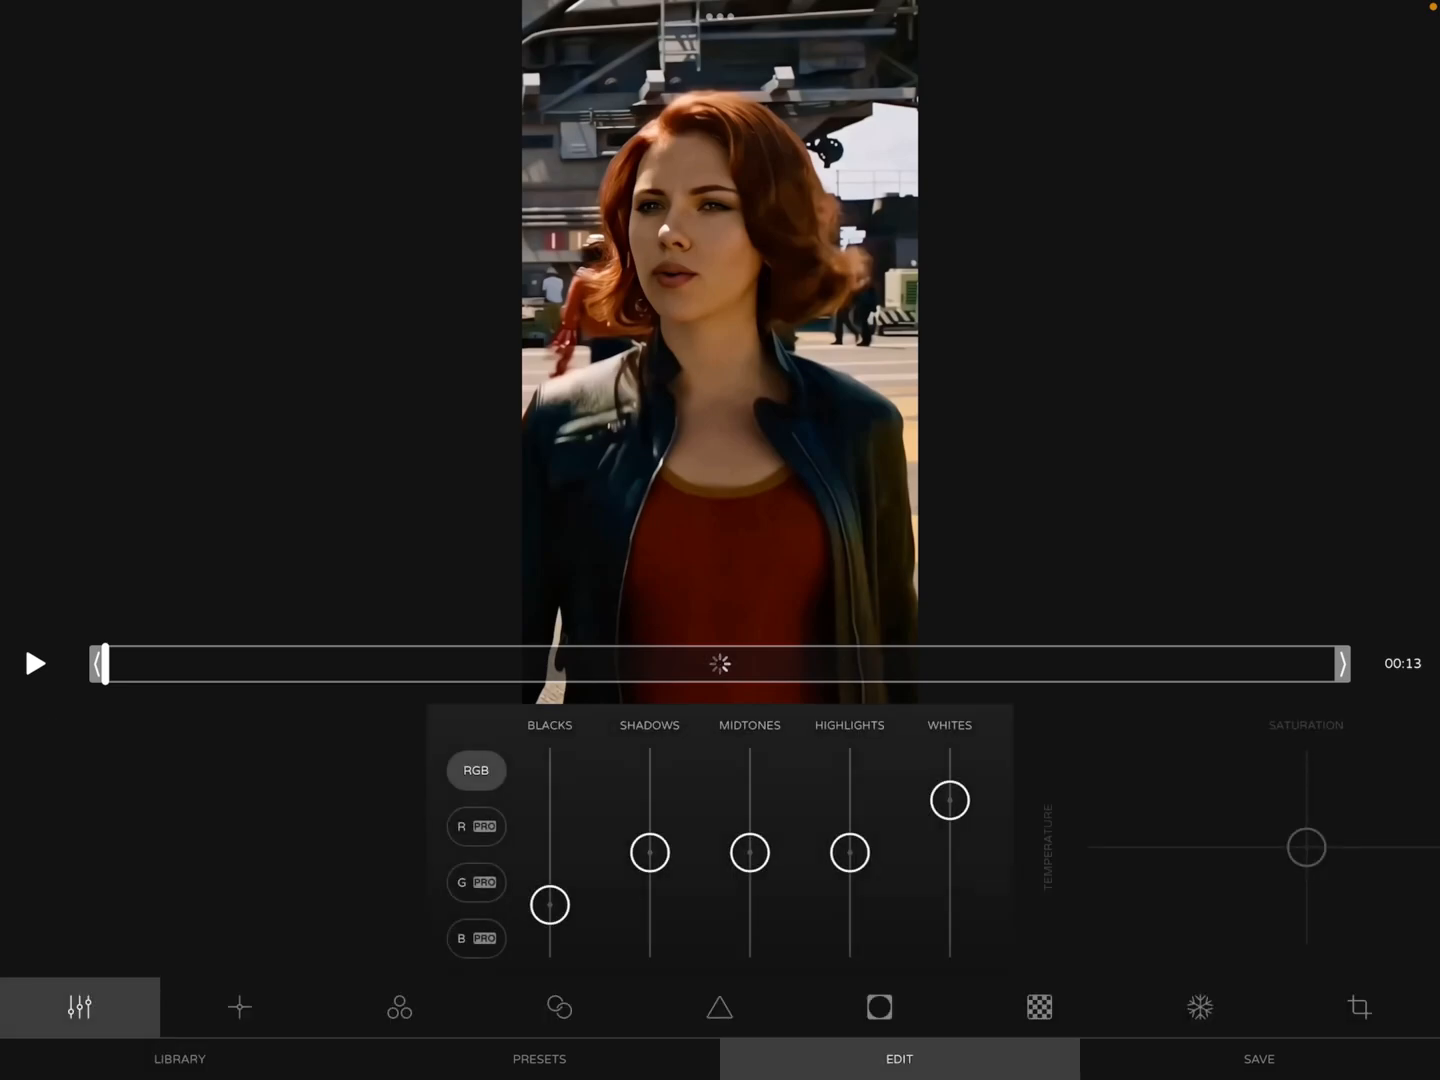
left_click(718, 1008)
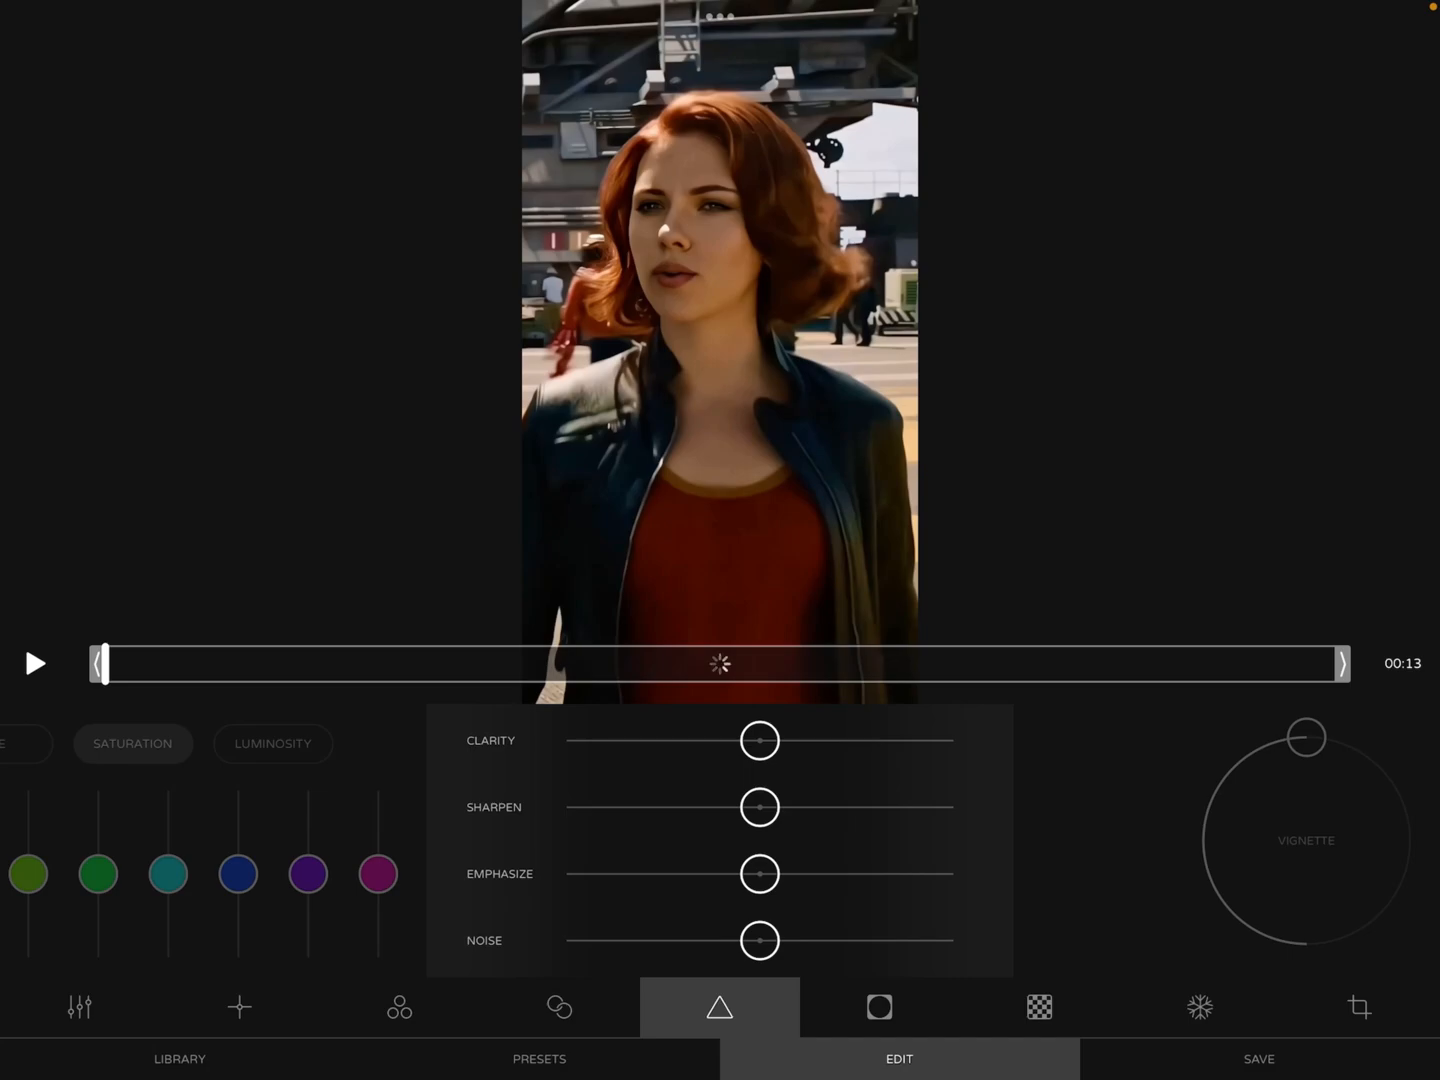
left_click_drag(758, 740, 952, 740)
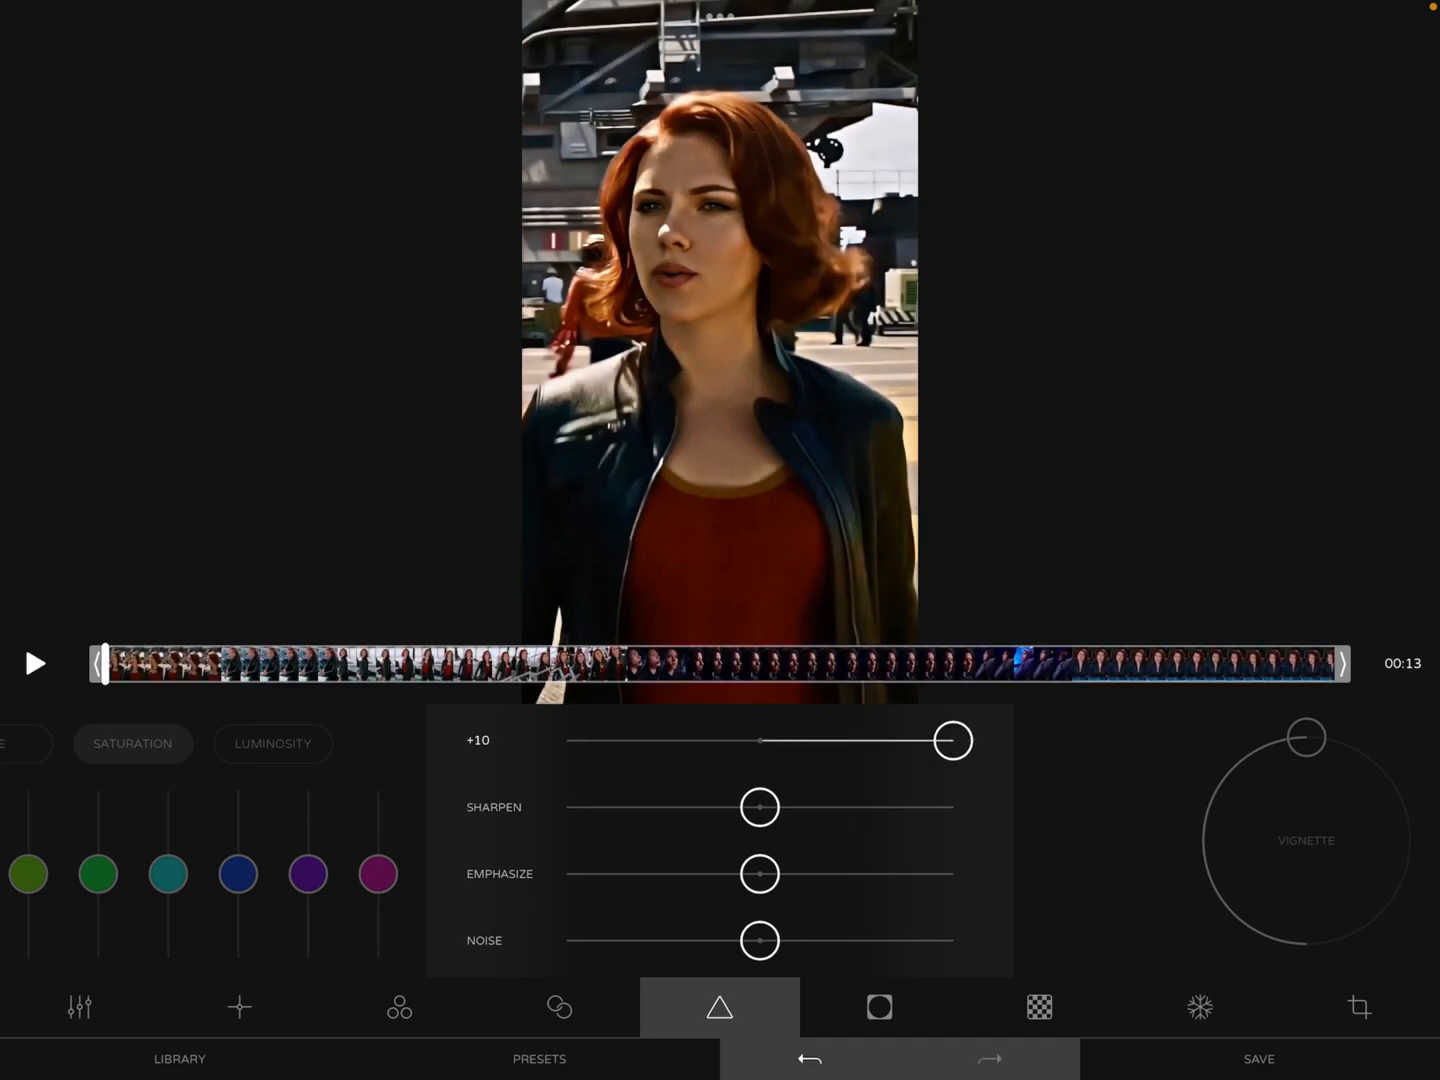
left_click_drag(760, 808, 780, 808)
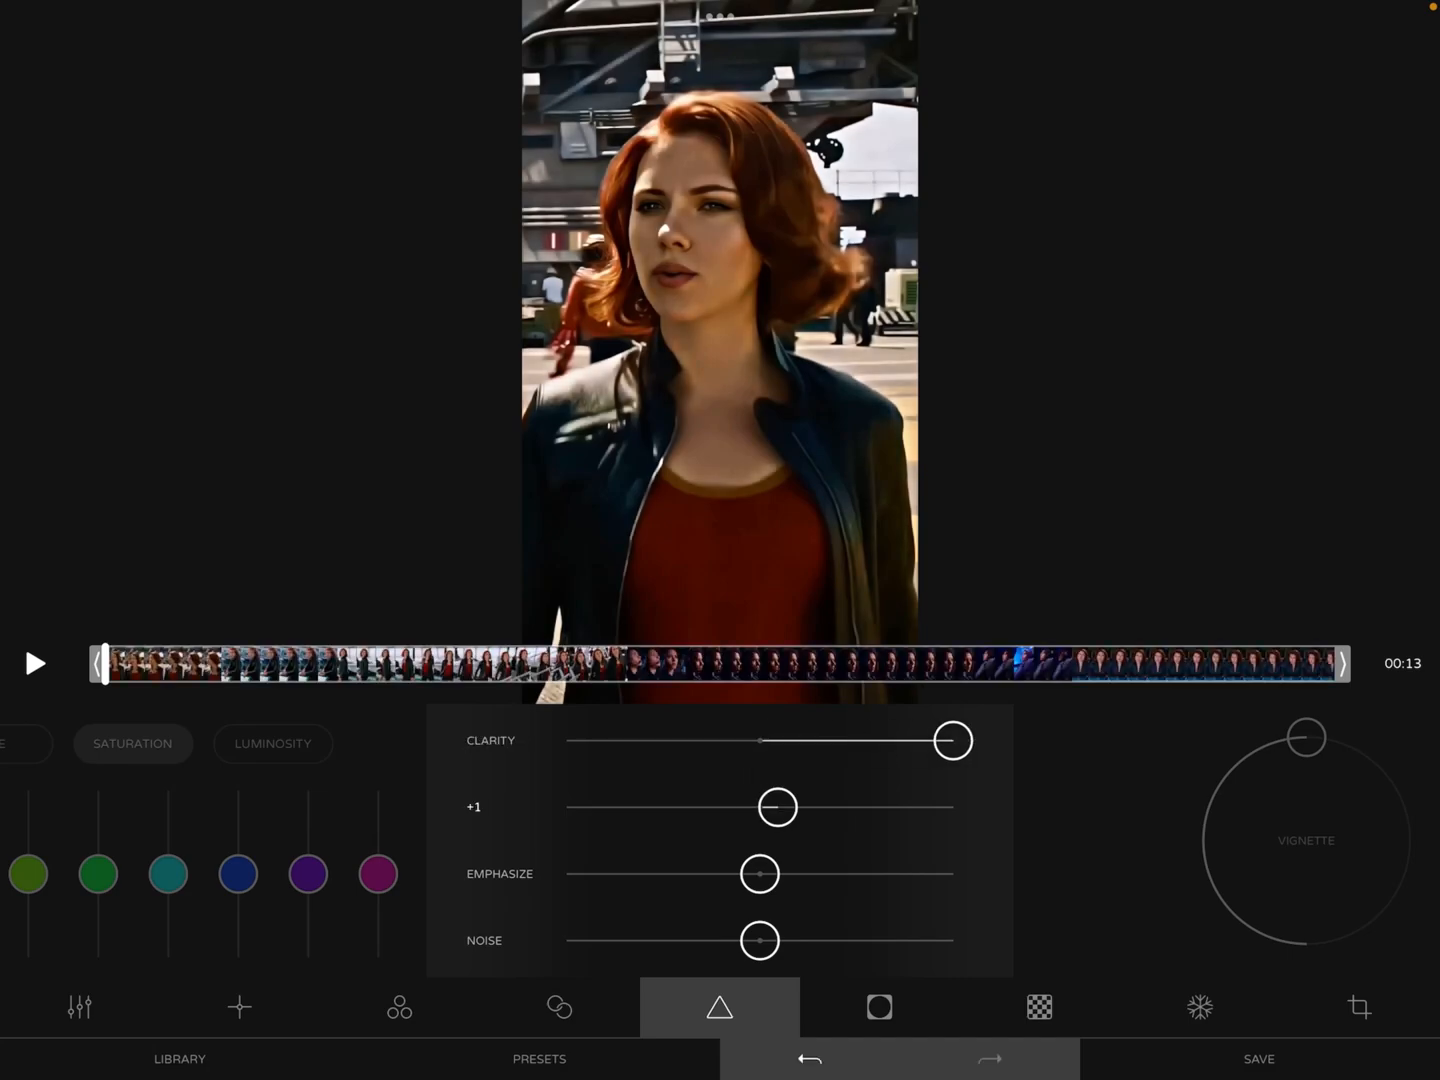
- Max Sharpen, raise Emphasize, reset Noise to 0, and bring up the save options
left_click(560, 1008)
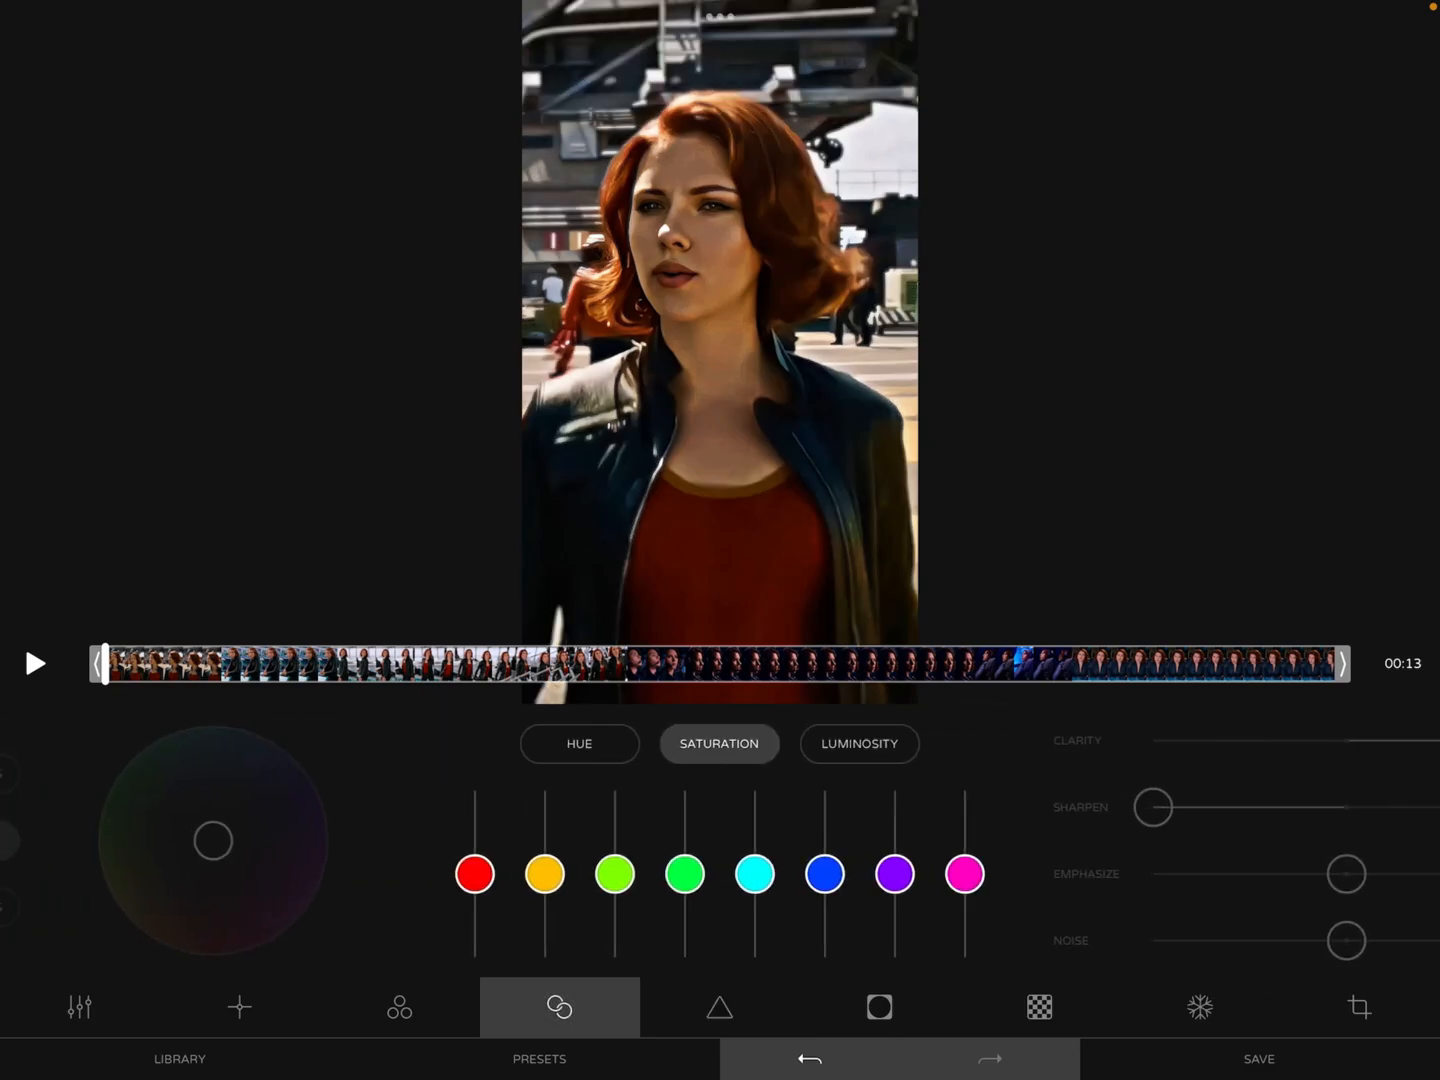
left_click(720, 1006)
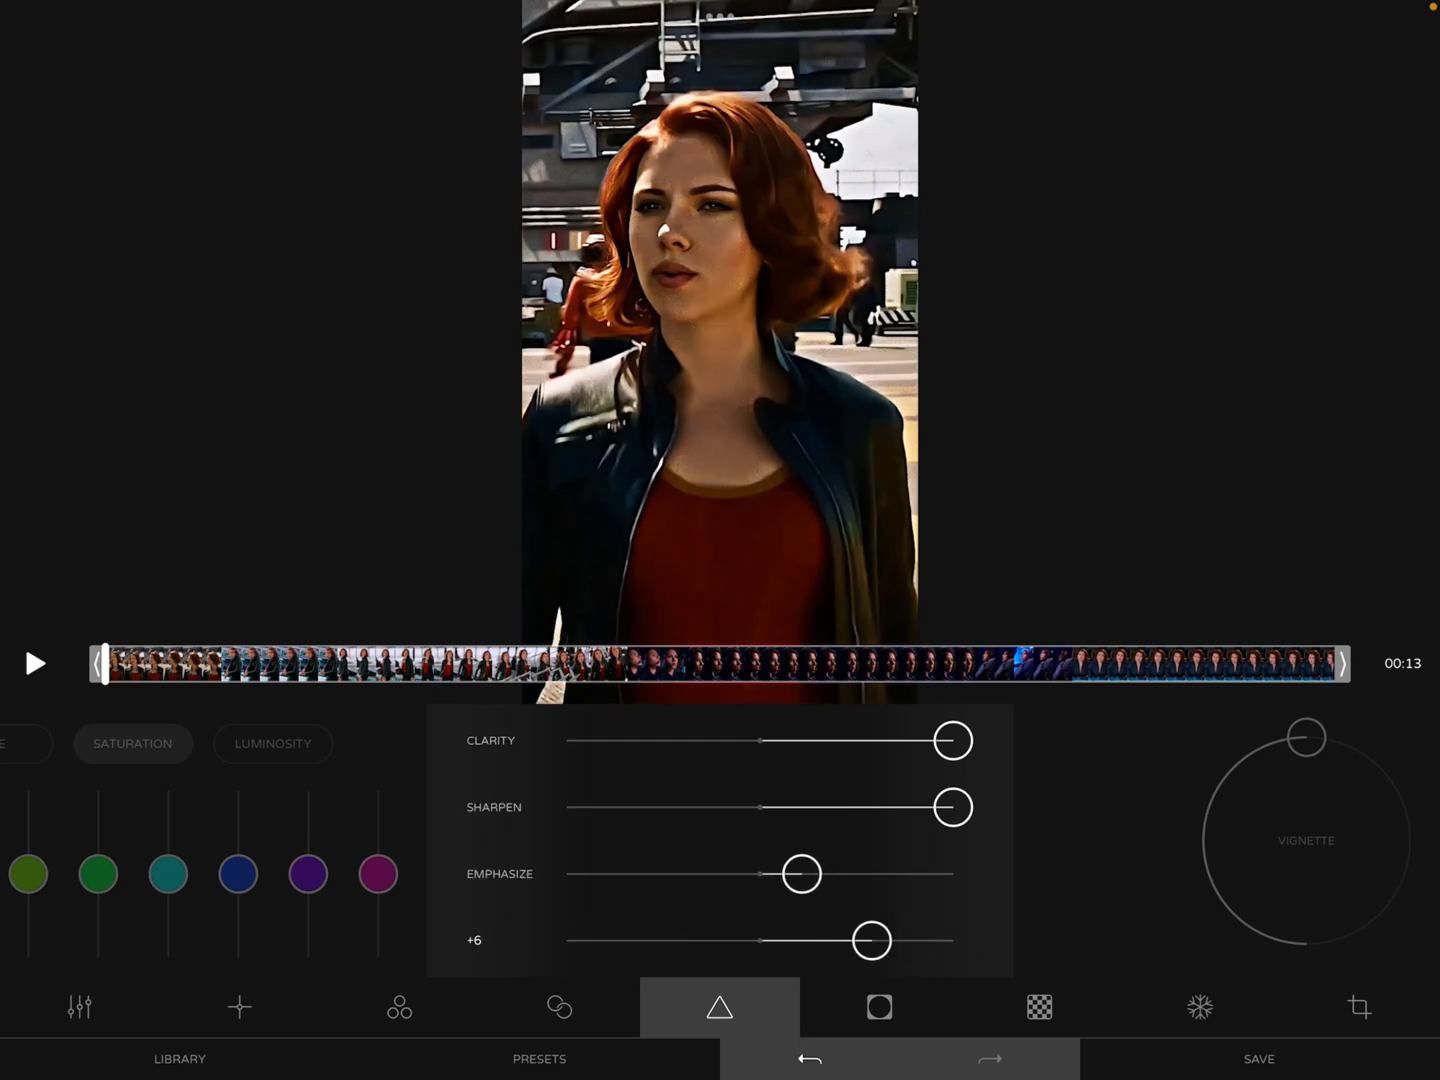
left_click_drag(872, 940, 758, 940)
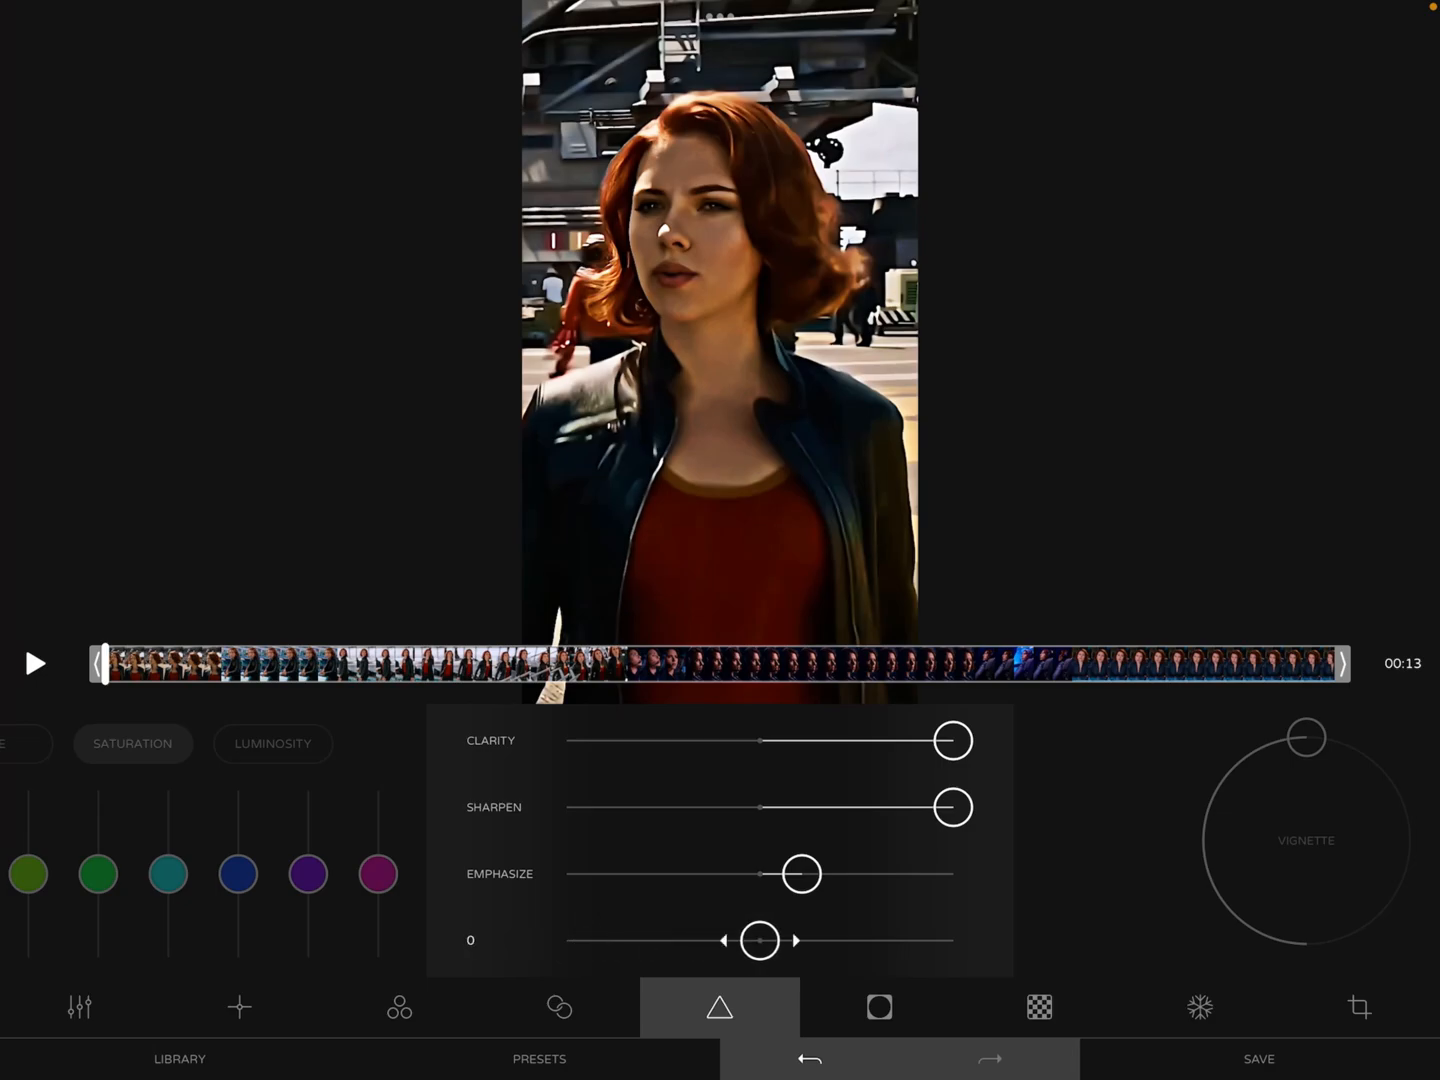
left_click(1260, 1058)
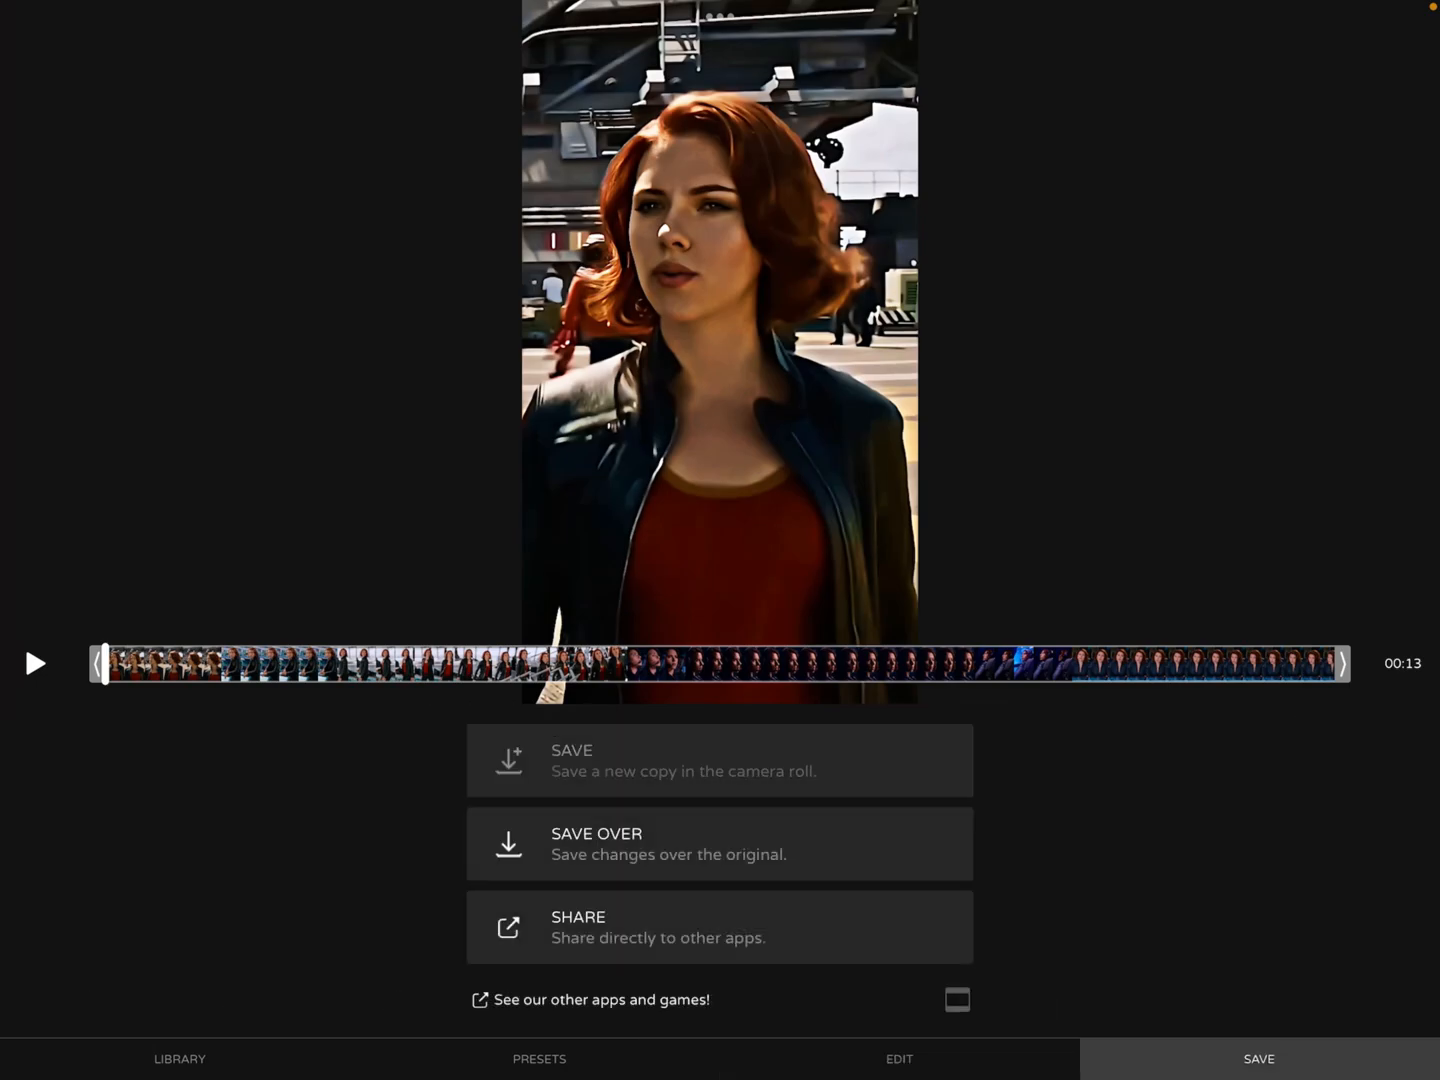